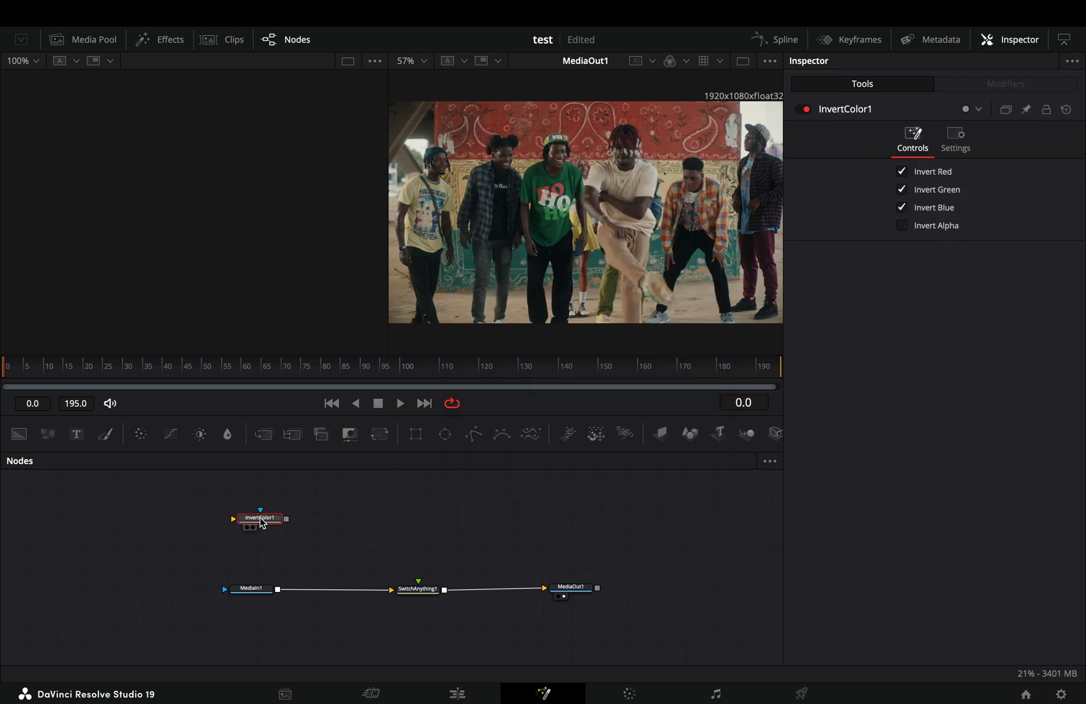
# Feed InvertColor1 into SwitchAnything1 and limit the copied invert to Invert Red only
pyautogui.moveTo(260, 519); pyautogui.dragTo(326, 521)
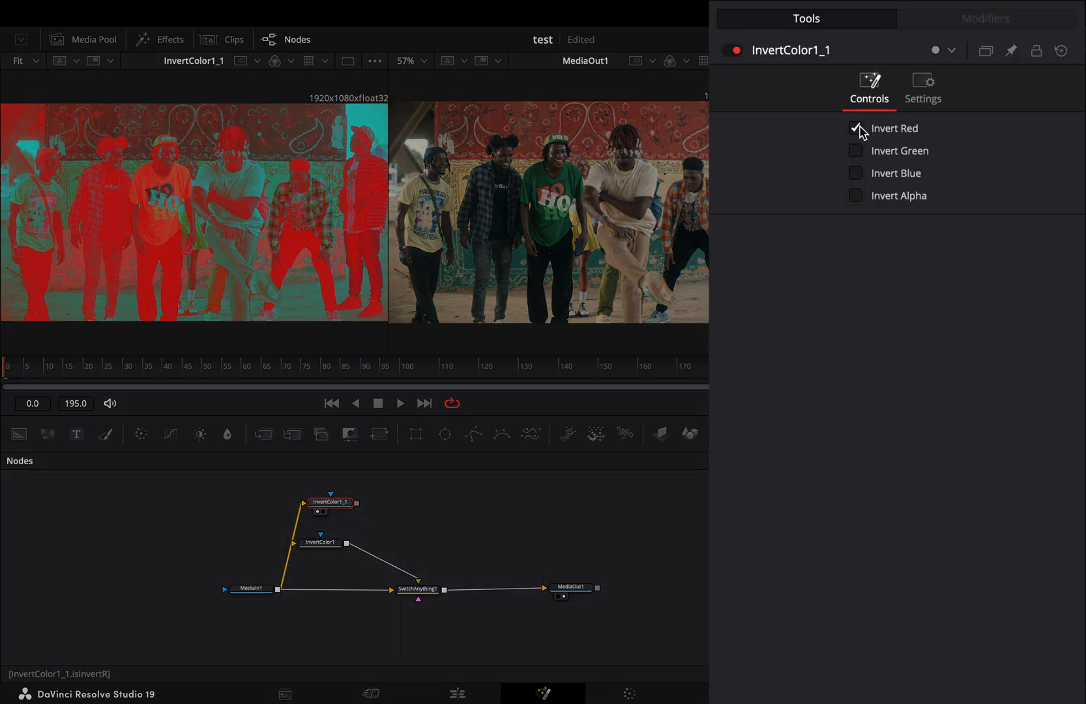
pyautogui.click(855, 150)
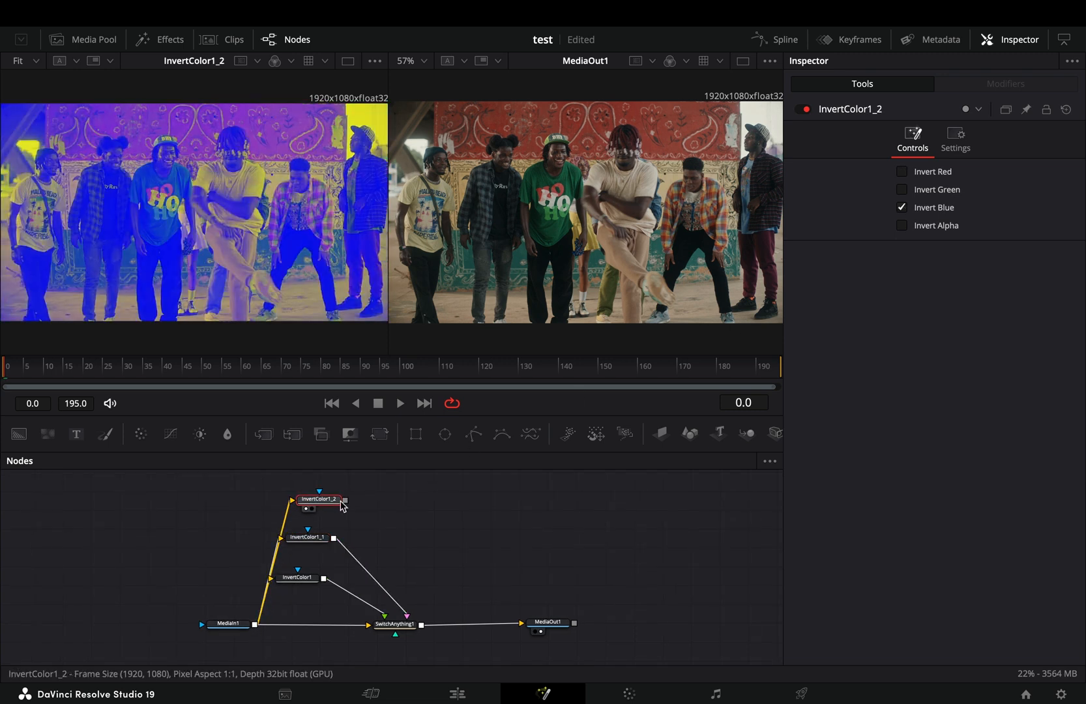
# Set the Switch node's Which slider from 1 to 2 so it outputs the second invert version
pyautogui.click(395, 624)
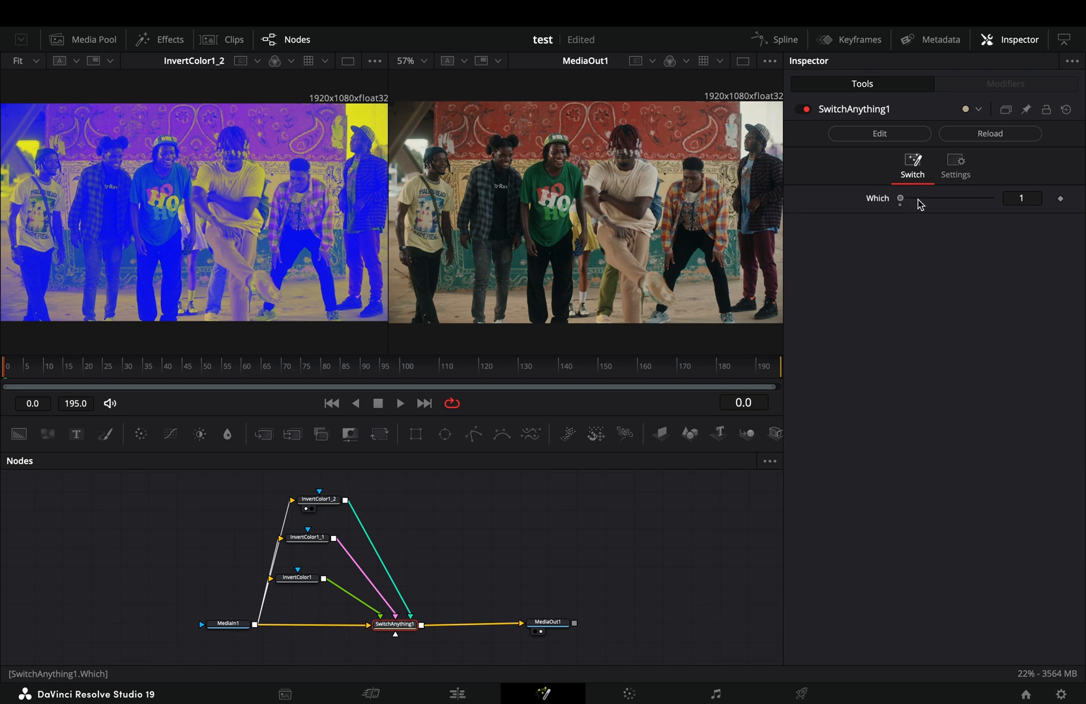
pyautogui.moveTo(902, 198); pyautogui.dragTo(933, 198)
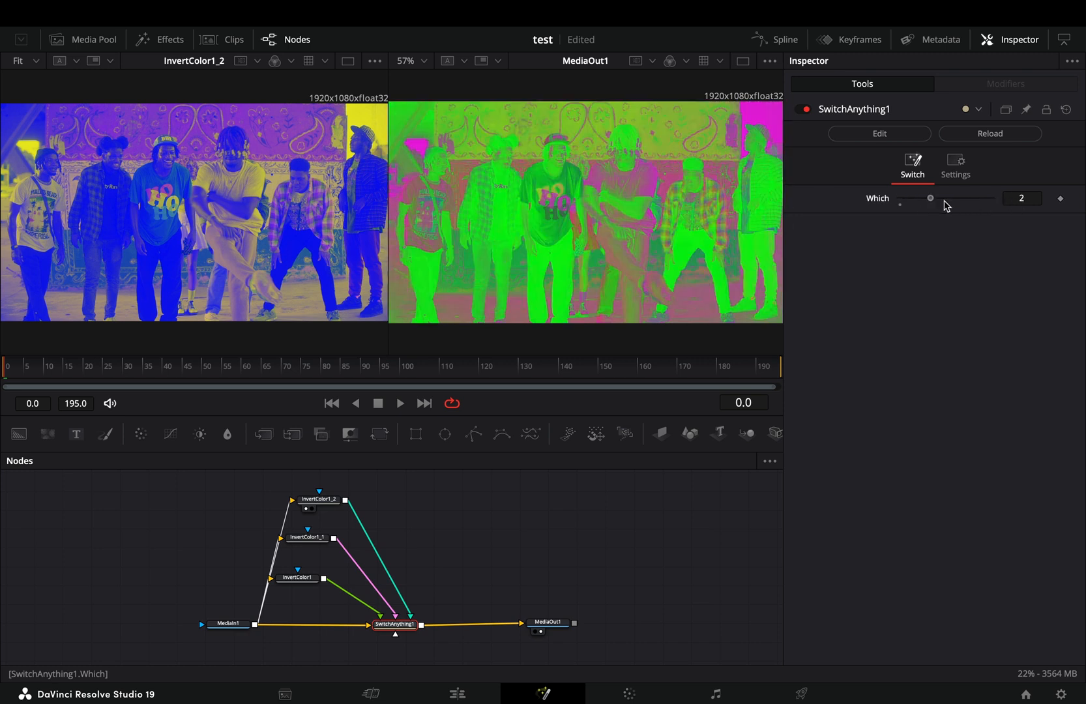
pyautogui.moveTo(932, 199); pyautogui.dragTo(961, 198)
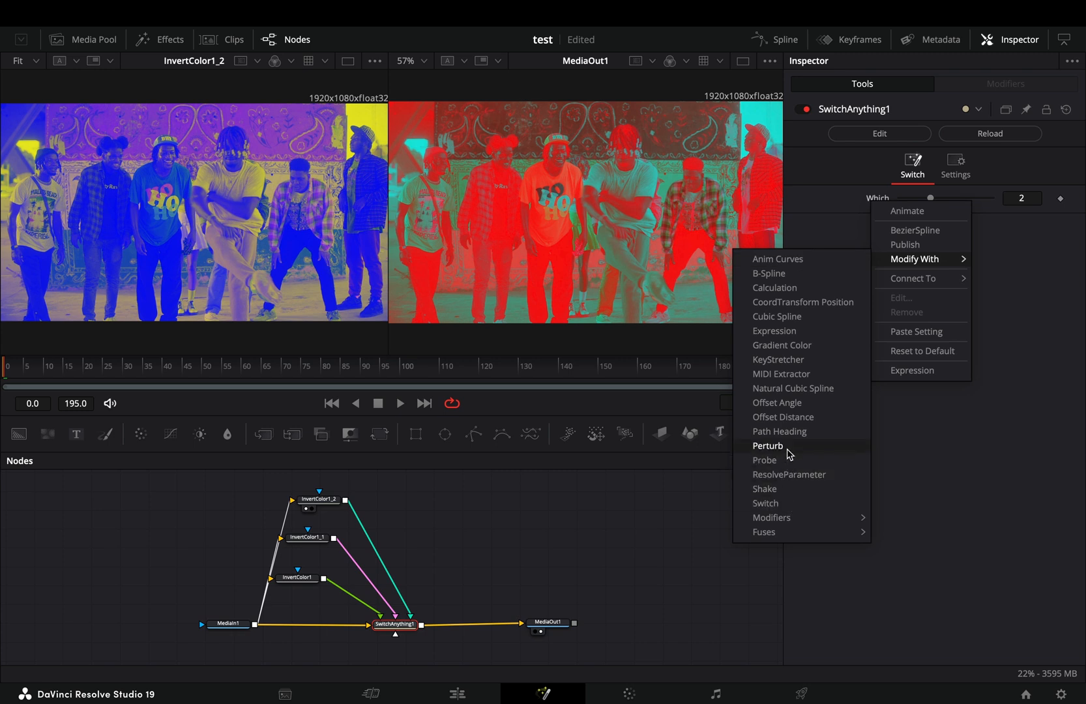
# Drive the Switch node's Which parameter with a Perturb modifier via Modify With
pyautogui.click(768, 446)
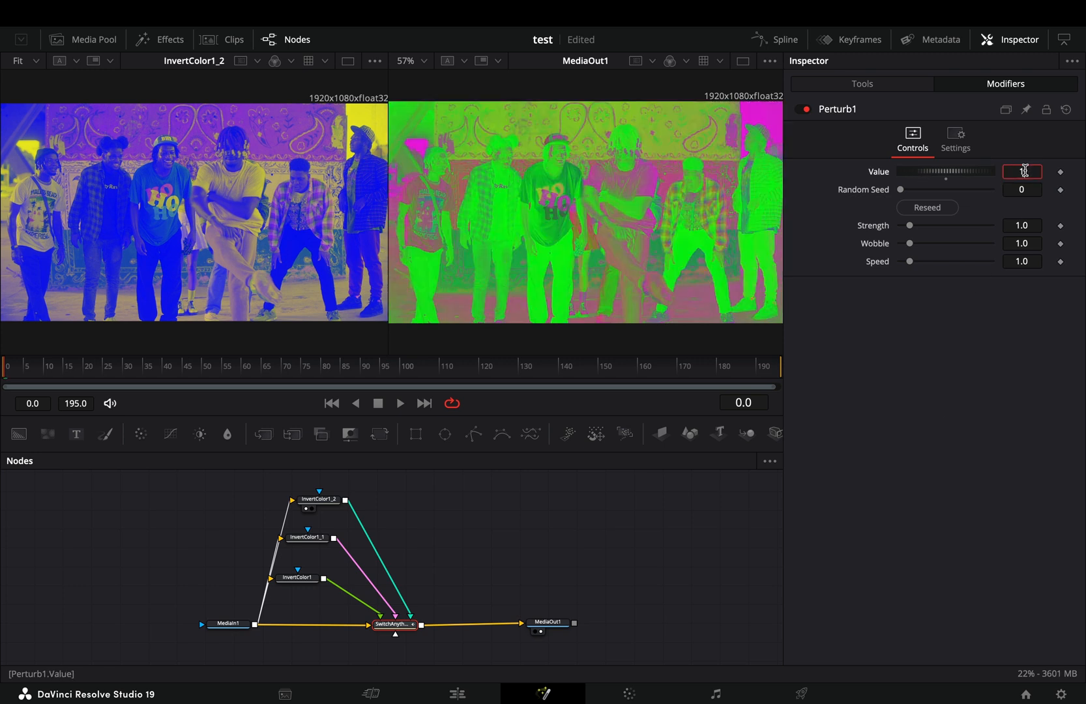
# Set Perturb Value 1.0, raise Strength and Wobble, then lower Wobble to about 2
pyautogui.write('1.0')
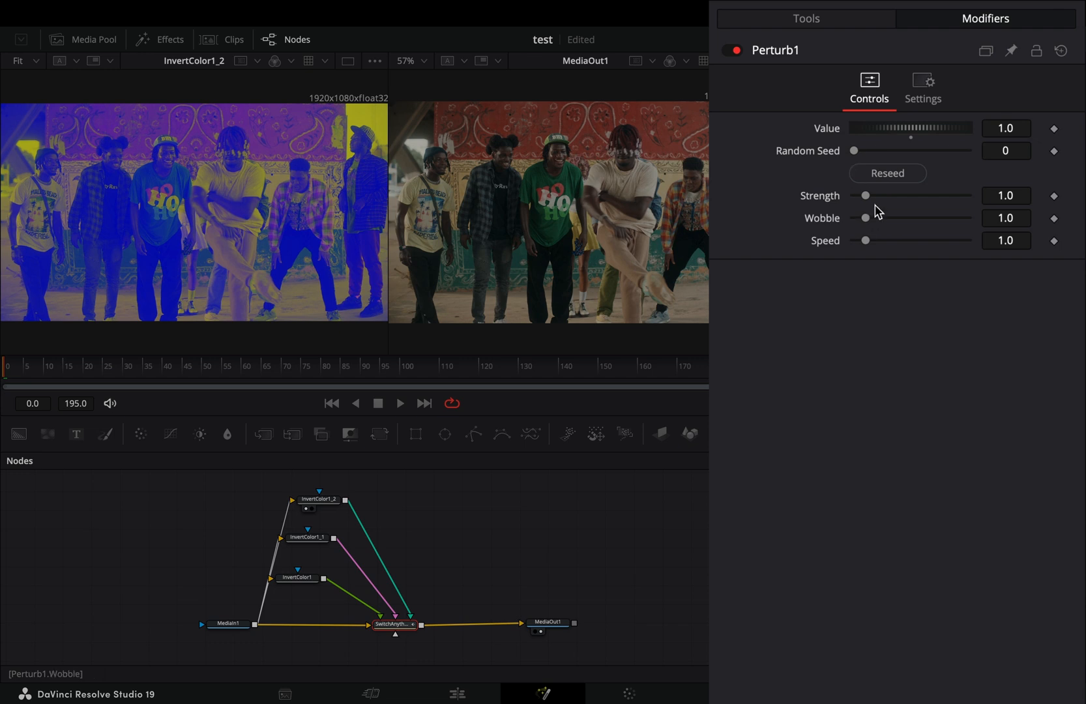
pyautogui.moveTo(866, 195); pyautogui.dragTo(899, 196)
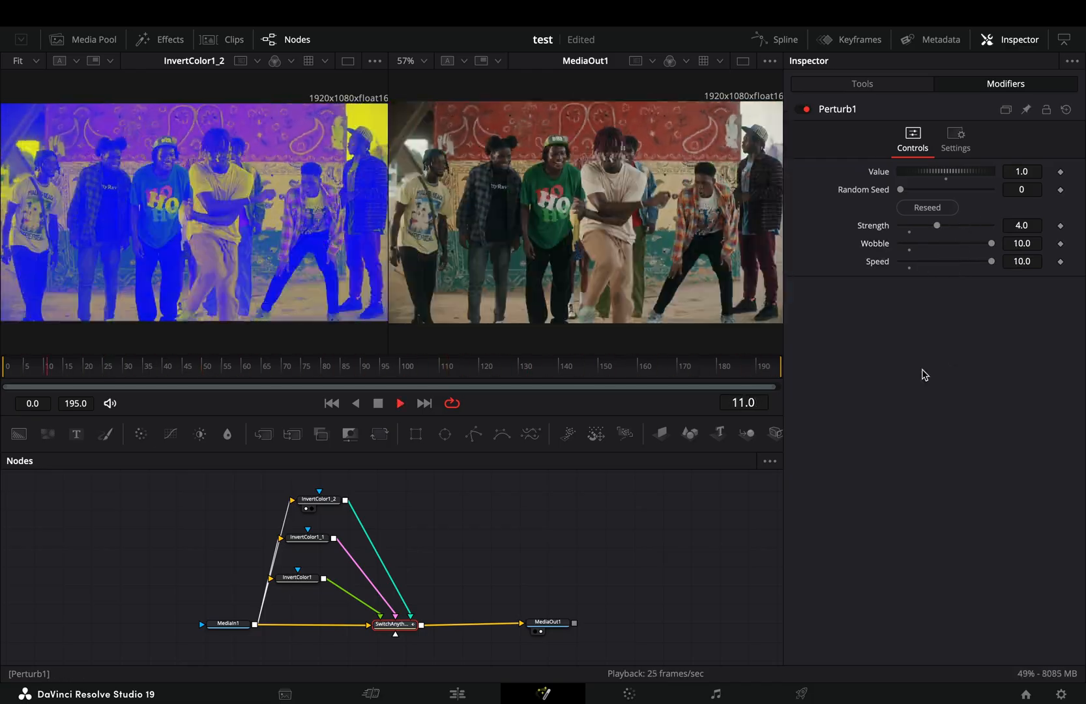
pyautogui.moveTo(992, 244); pyautogui.dragTo(919, 244)
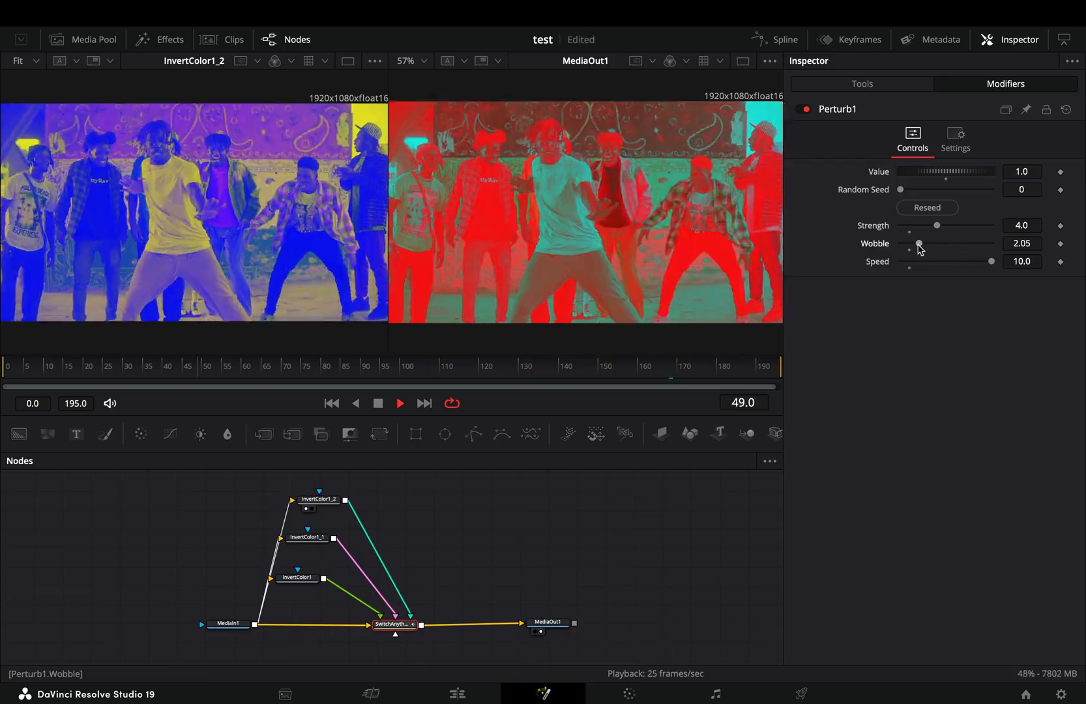